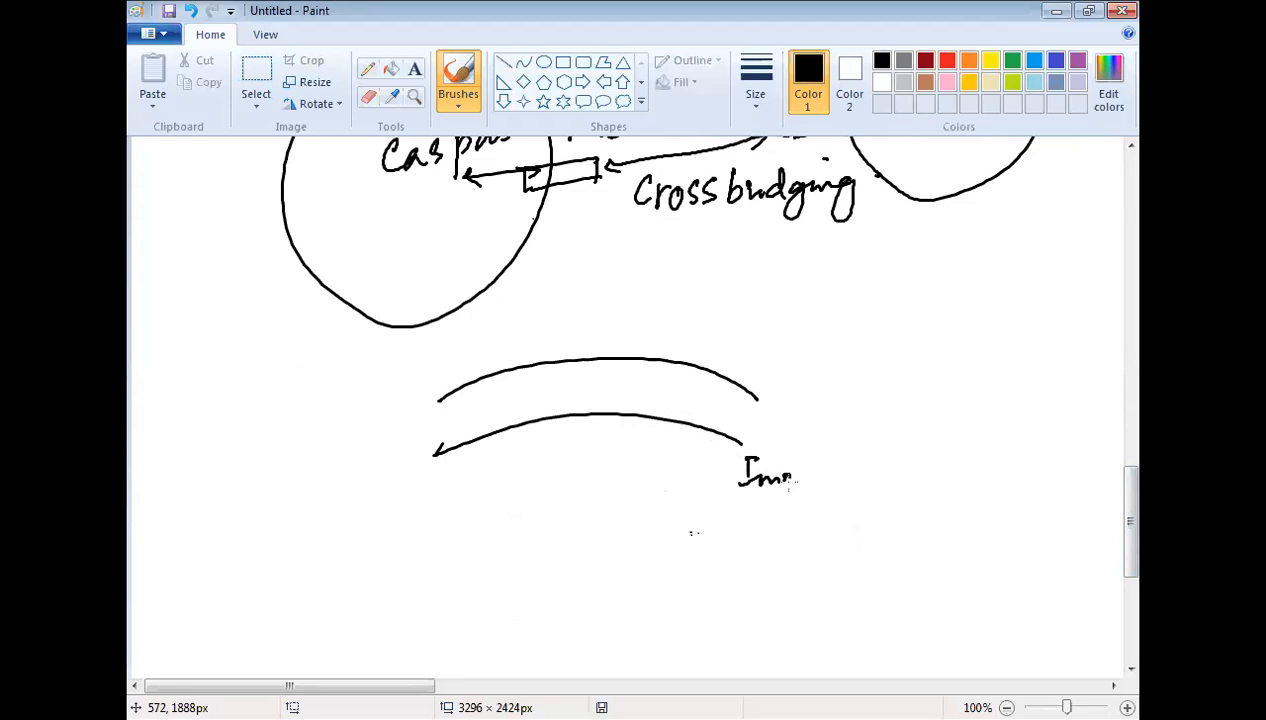
- Handwrite the 'Inner part' label and mark PS on the inner membrane arc
{"action": "left_click_drag", "start_coordinate": [780, 478], "coordinate": [870, 480]}
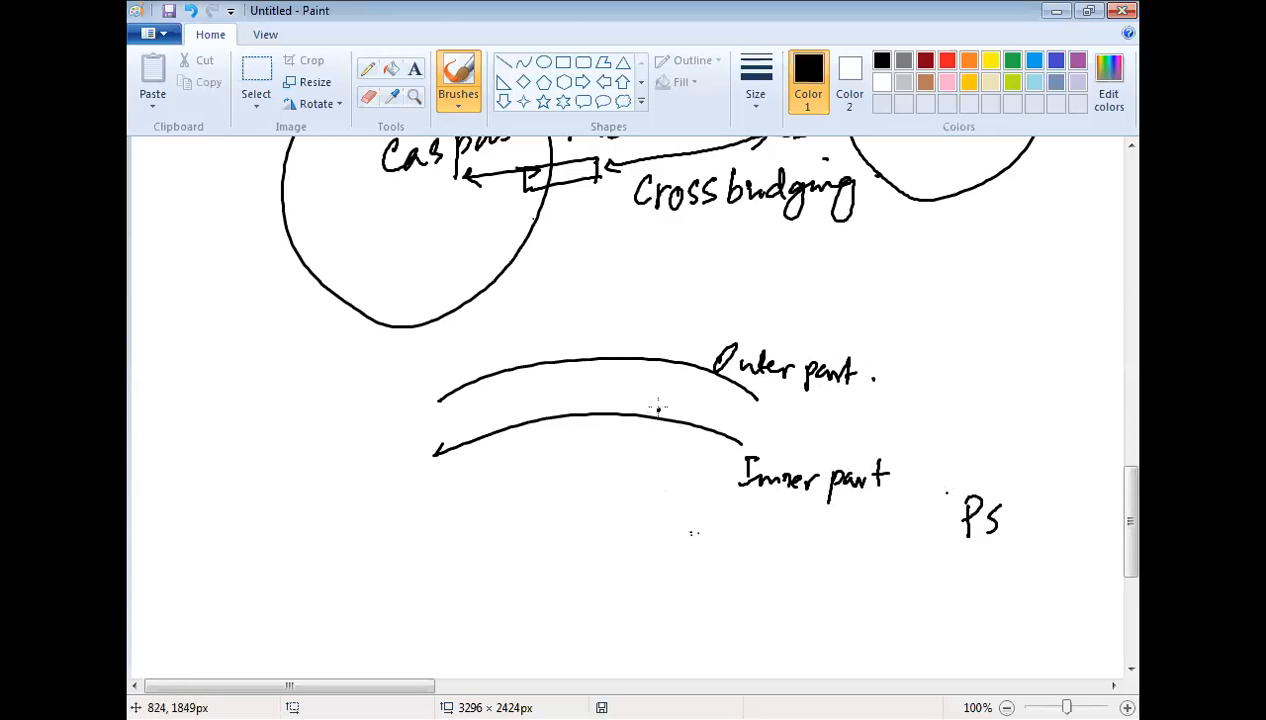
{"action": "left_click_drag", "start_coordinate": [668, 404], "coordinate": [668, 450]}
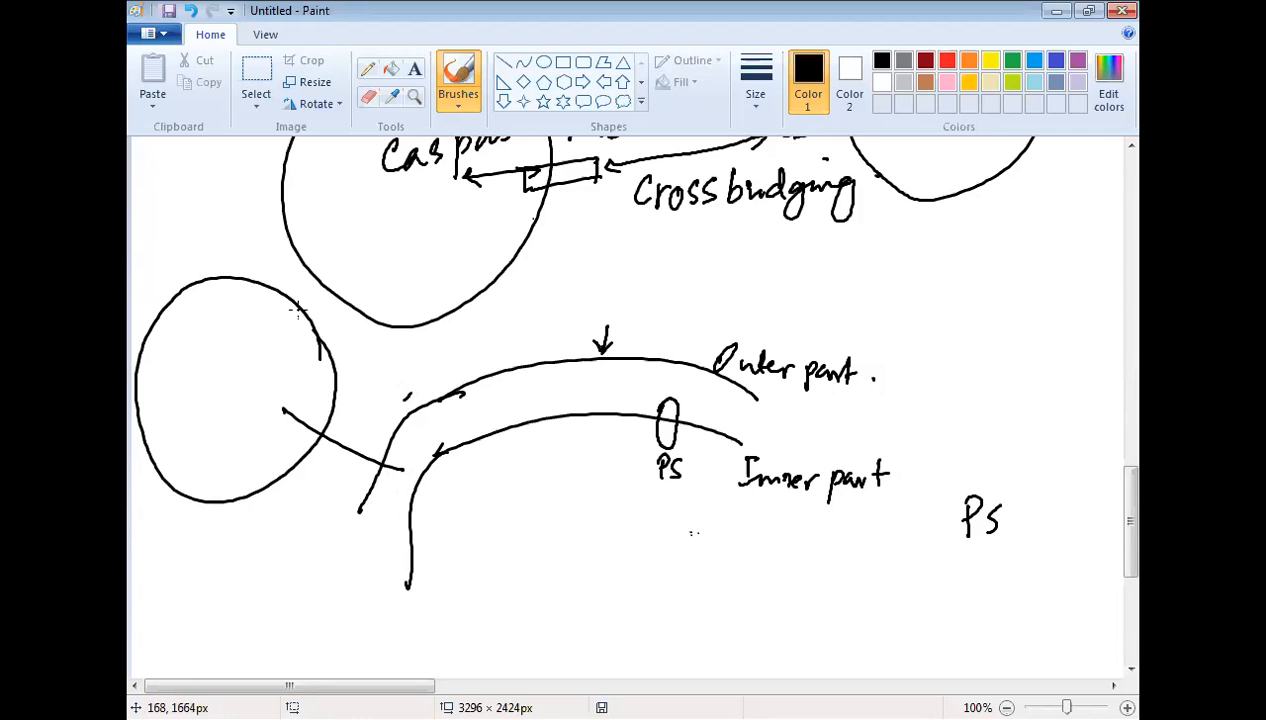
- Draw a PS blob on the round cell and write the "Eat Me" signal label above the arcs
{"action": "left_click_drag", "start_coordinate": [340, 384], "coordinate": [388, 372]}
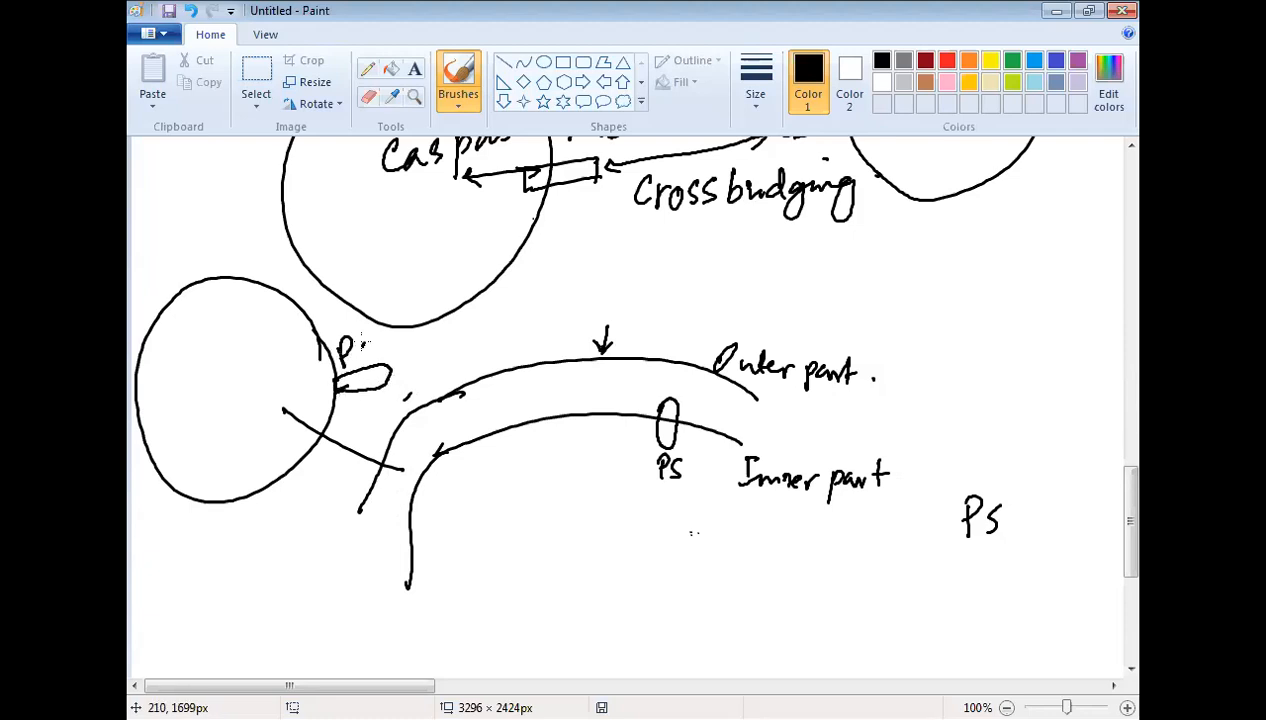
{"action": "left_click", "coordinate": [360, 352]}
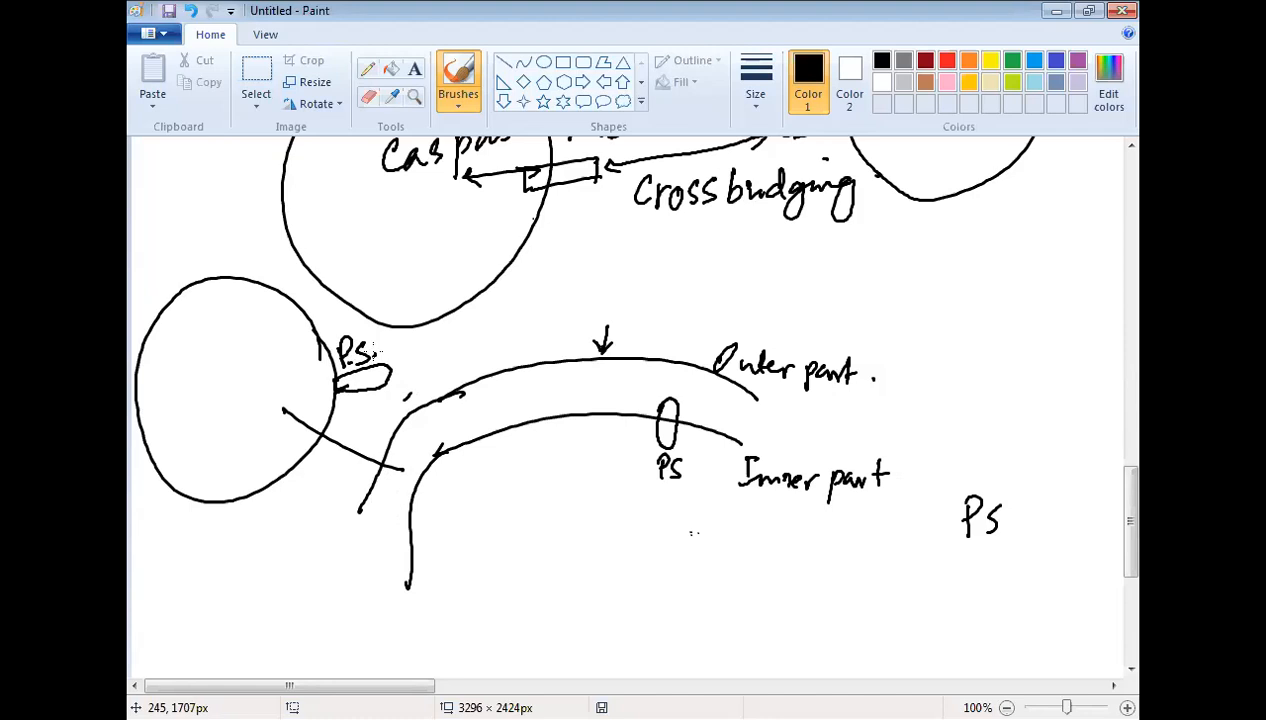
{"action": "left_click_drag", "start_coordinate": [410, 368], "coordinate": [540, 280]}
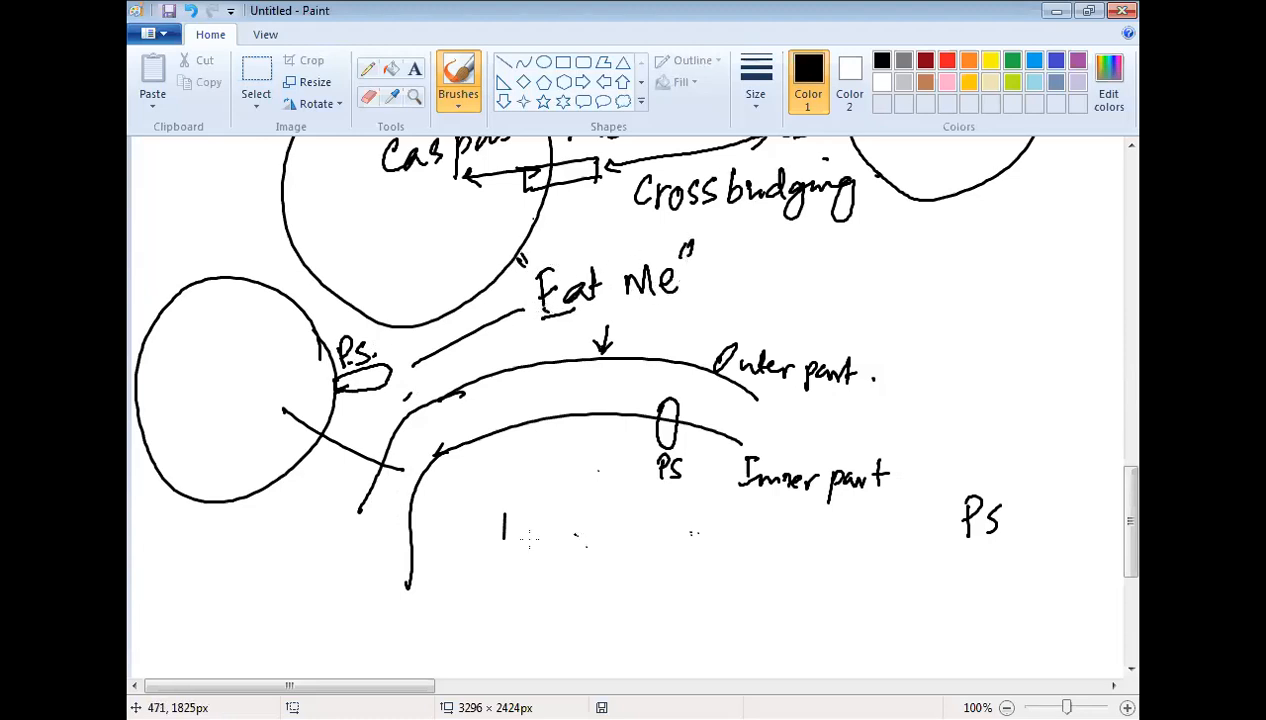
{"action": "mouse_move", "coordinate": [222, 214]}
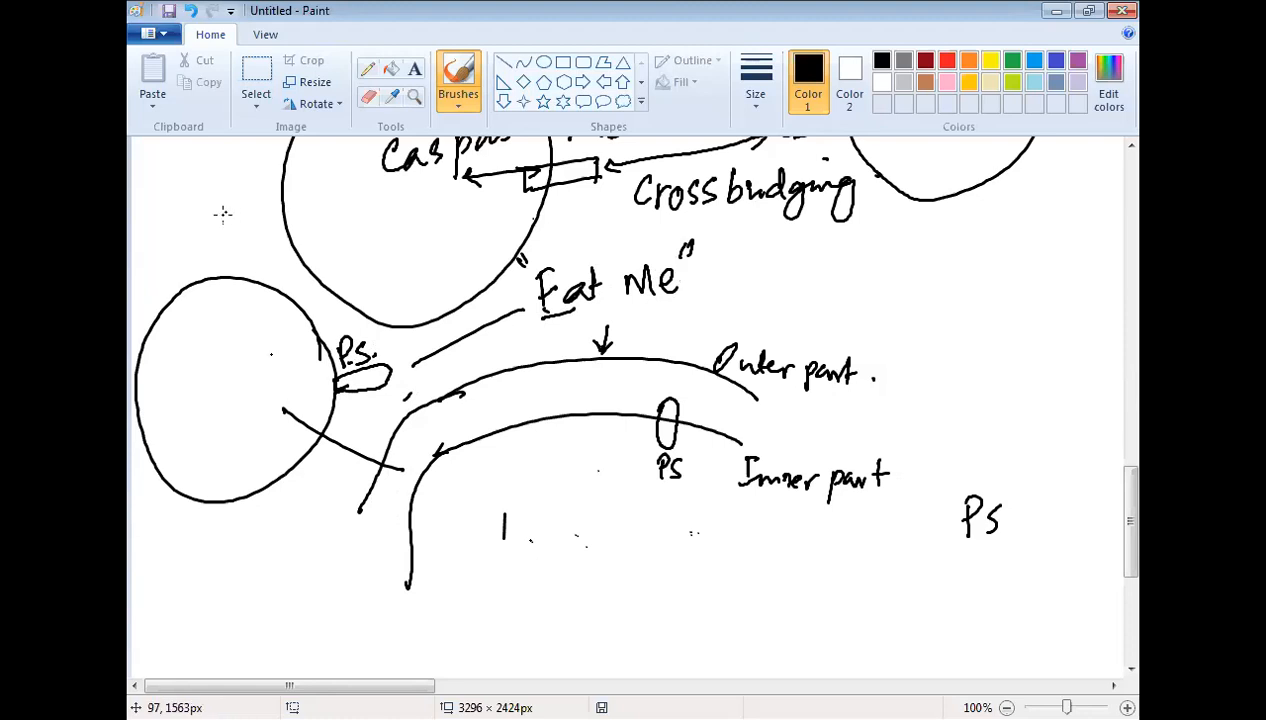
{"action": "mouse_move", "coordinate": [344, 556]}
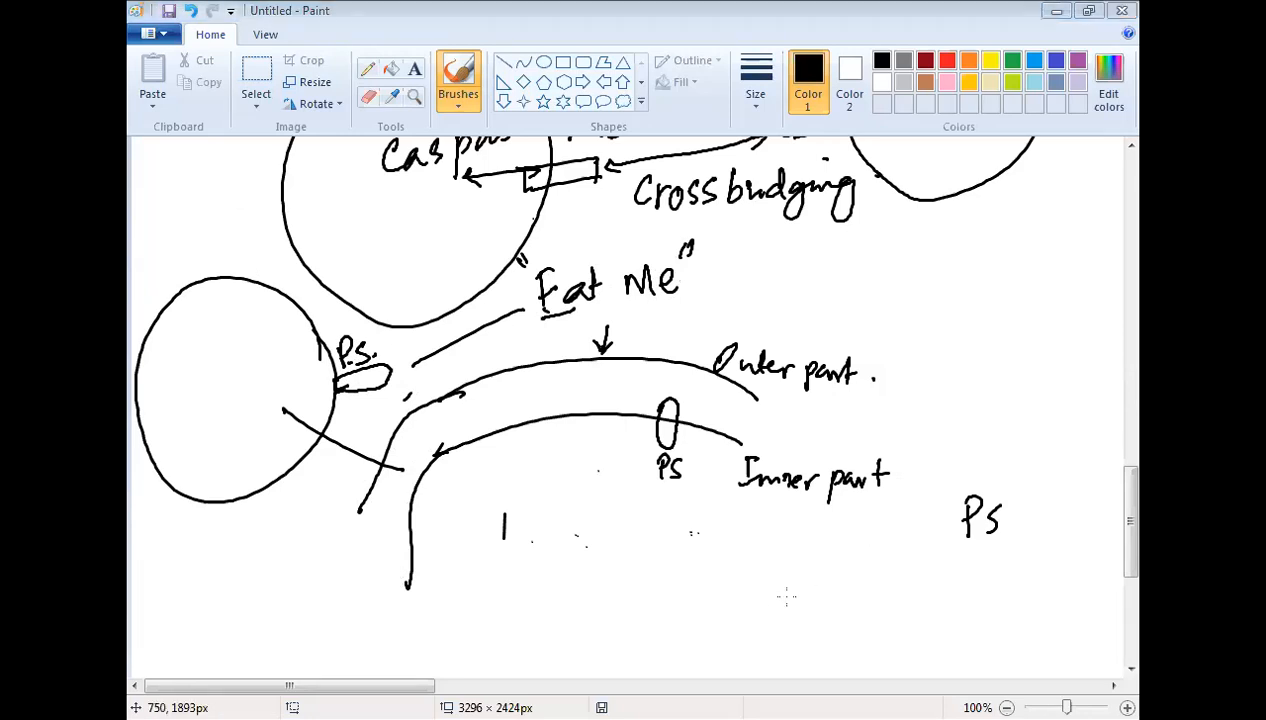
{"action": "mouse_move", "coordinate": [584, 624]}
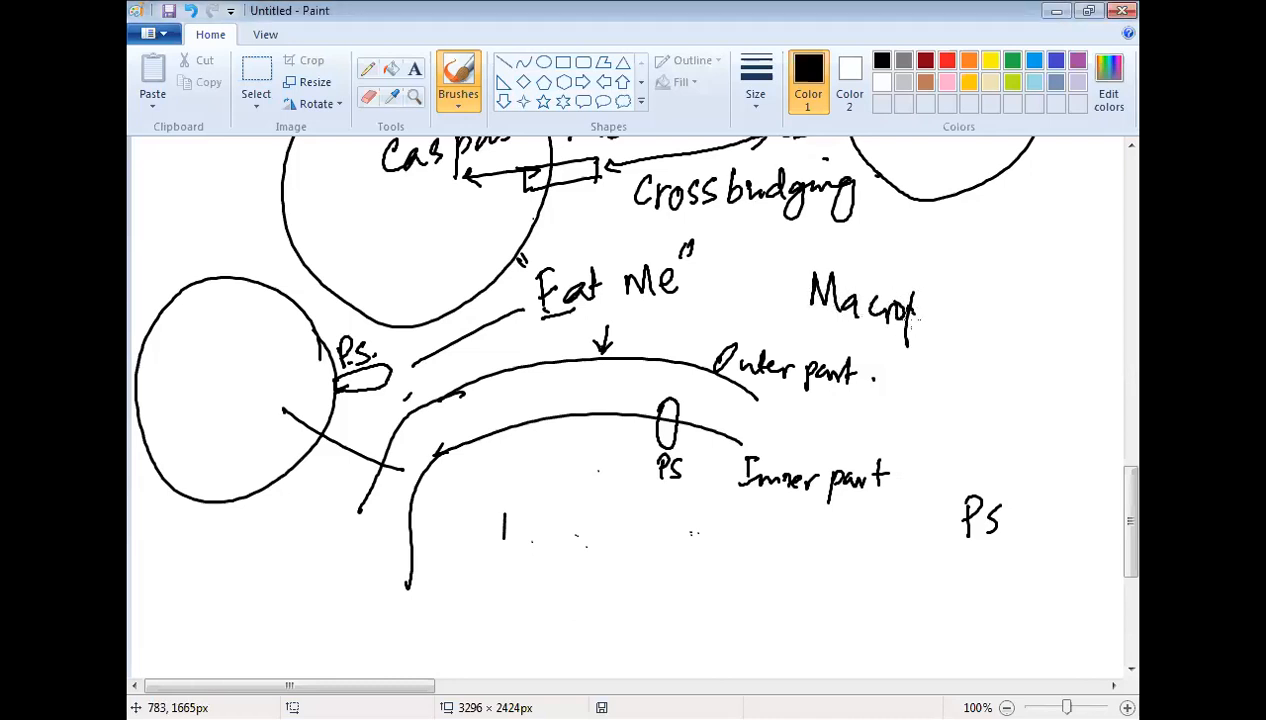
- Write 'Macrophage' right of "Eat Me" and draw a line linking it back to the PS-marked cell
{"action": "left_click_drag", "start_coordinate": [920, 320], "coordinate": [1010, 330]}
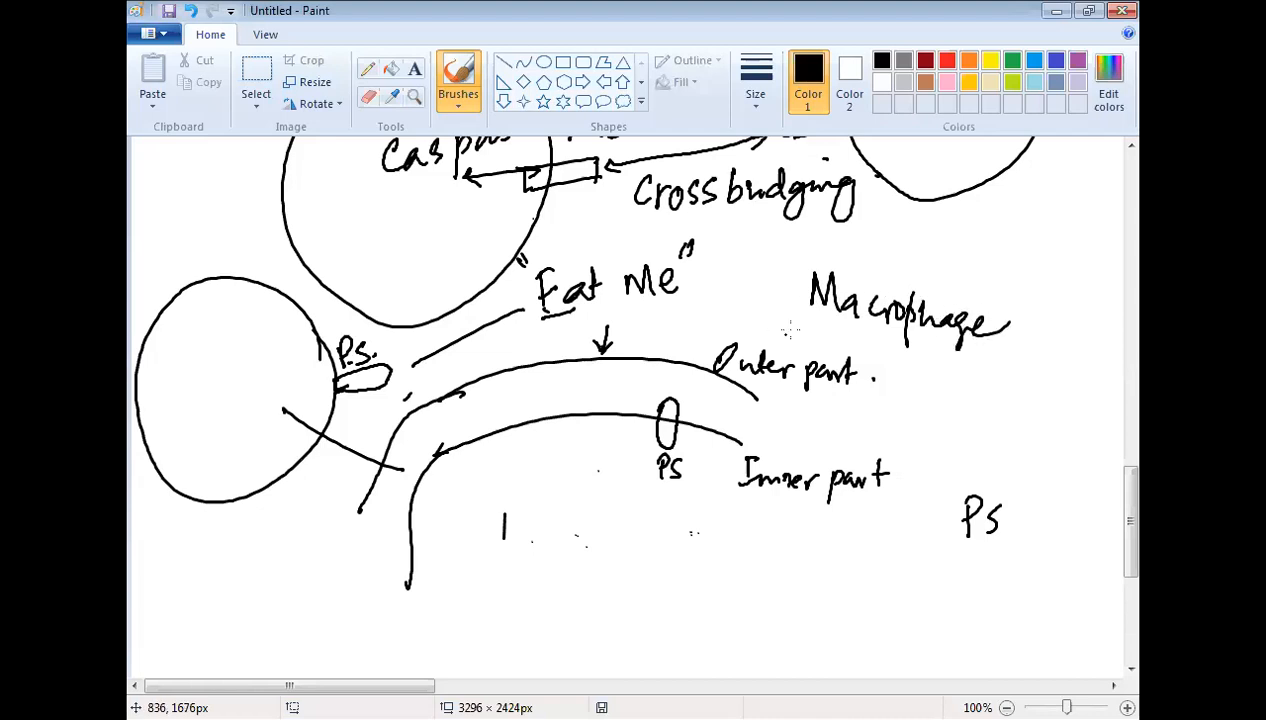
{"action": "left_click_drag", "start_coordinate": [796, 324], "coordinate": [376, 358]}
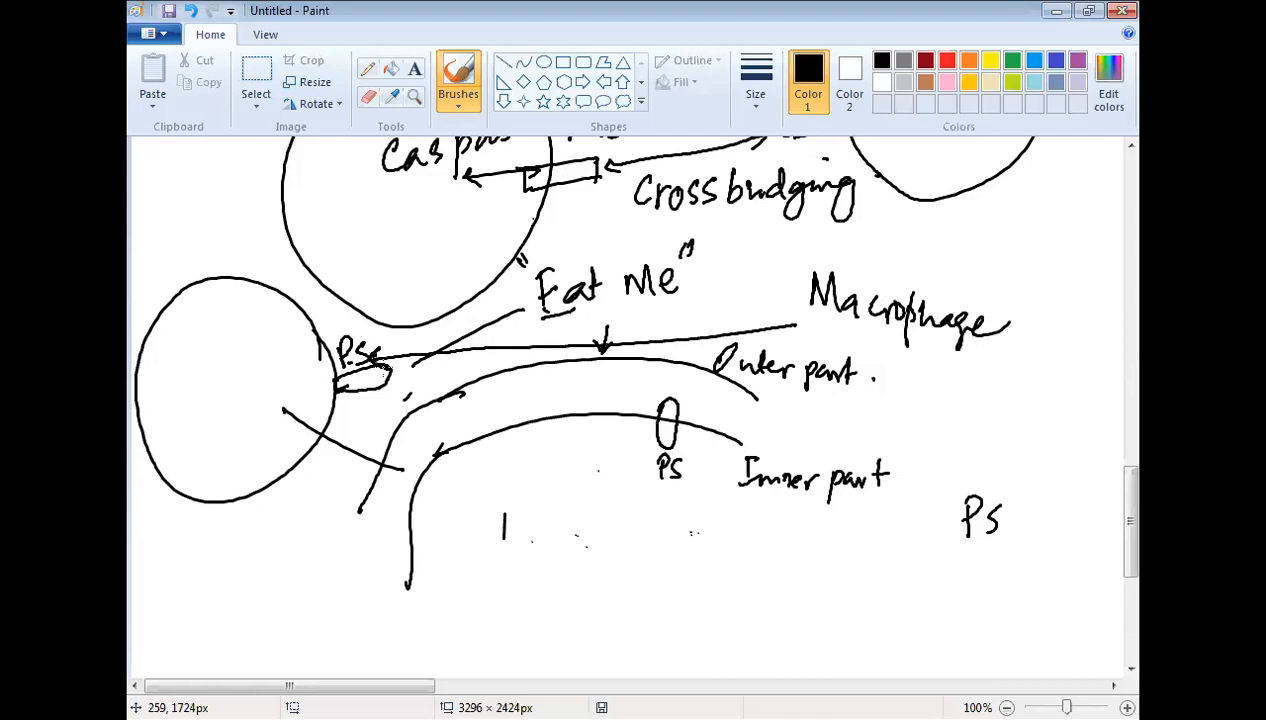
{"action": "mouse_move", "coordinate": [956, 374]}
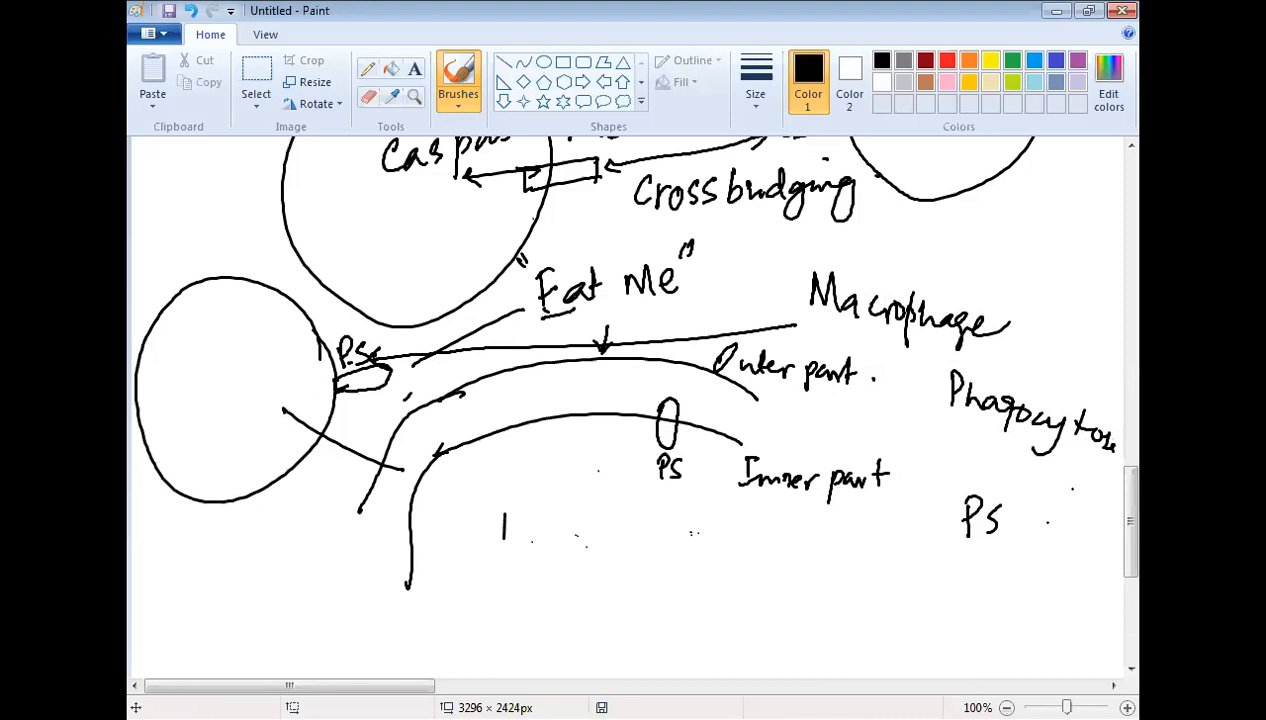
{"action": "mouse_move", "coordinate": [912, 578]}
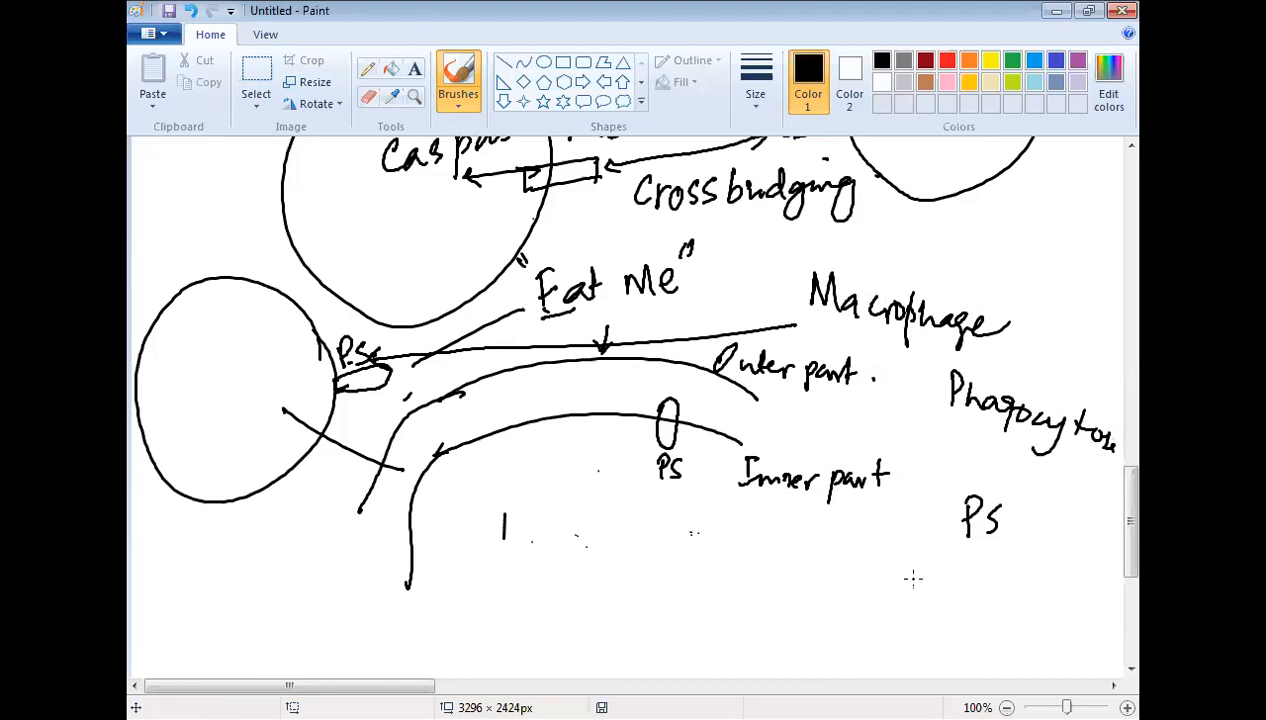